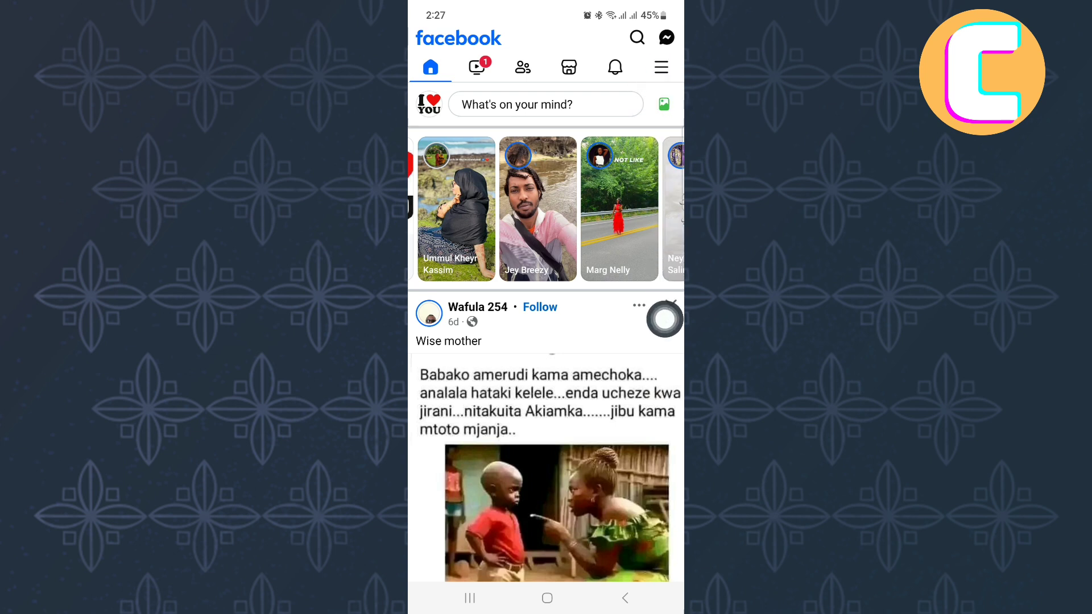
# Open Facebook's hamburger Menu listing shortcuts, help, settings and log out
pyautogui.click(660, 67)
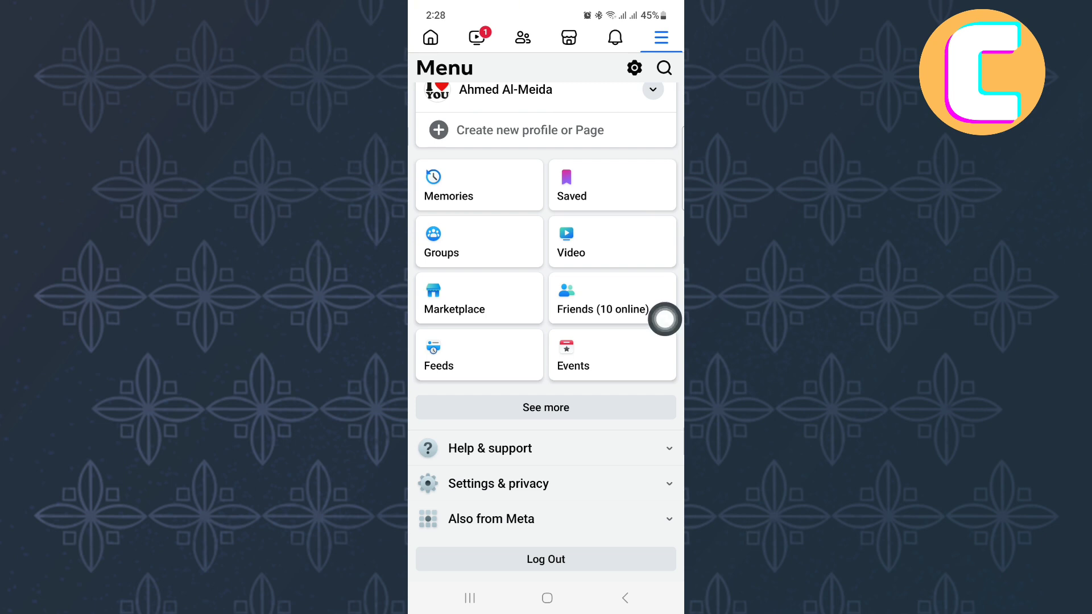
pyautogui.moveTo(583, 432)
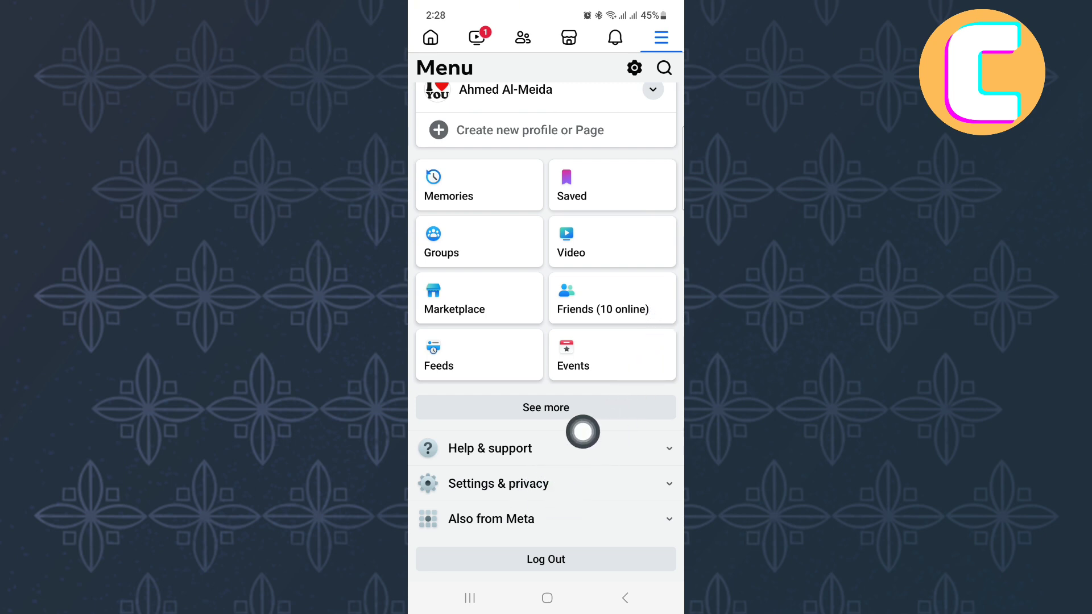
# Expand the Settings & privacy section in the Facebook menu
pyautogui.click(518, 483)
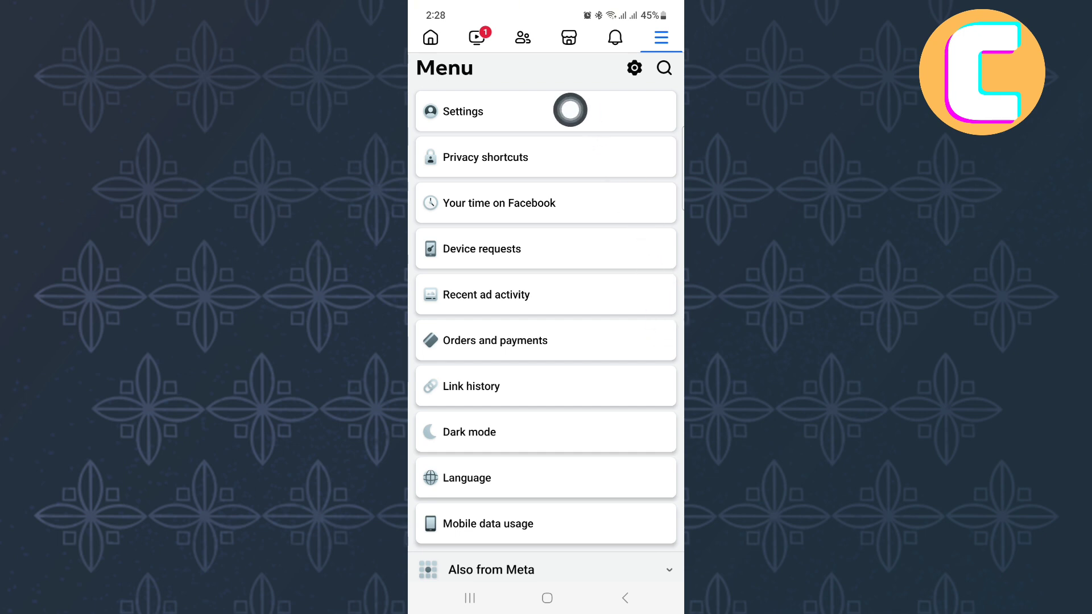
pyautogui.moveTo(664, 304)
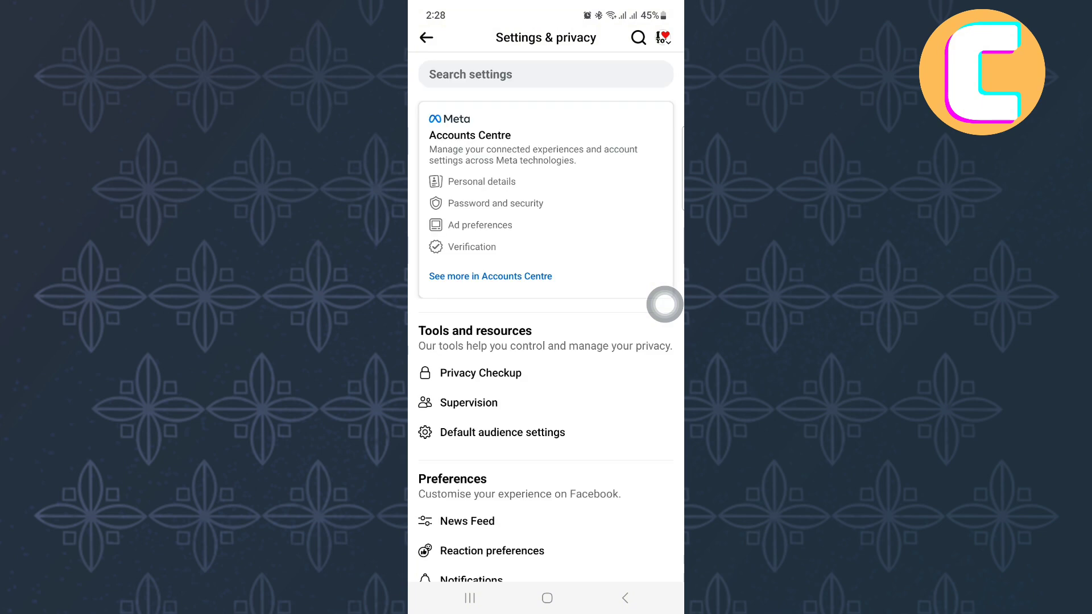
# Scroll the Settings & privacy page down to the Your activity section
pyautogui.scroll(-3)
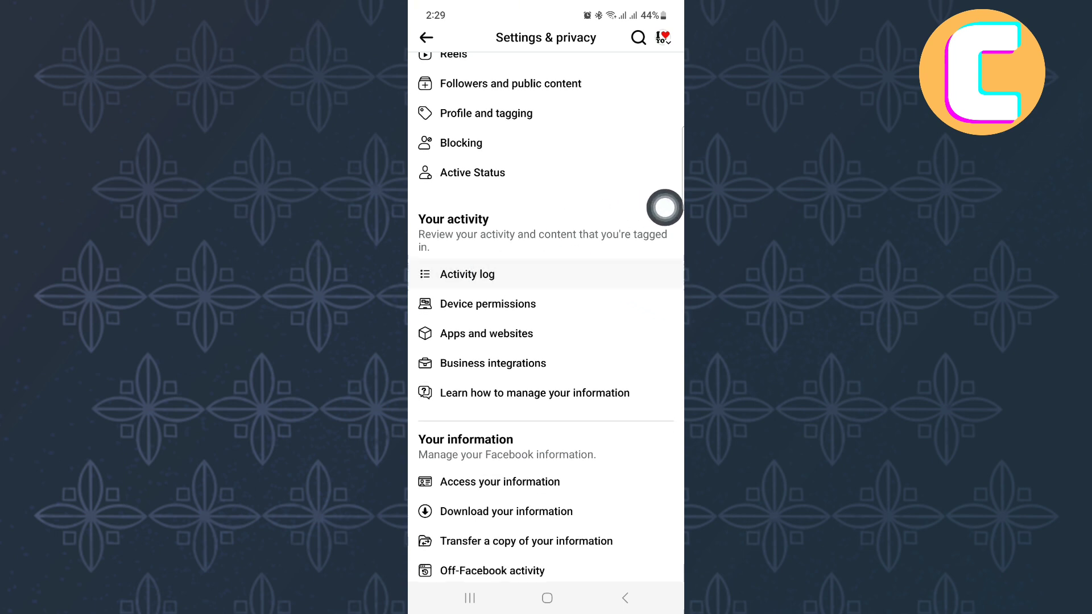
# Open the Activity log from the Your activity settings
pyautogui.click(470, 274)
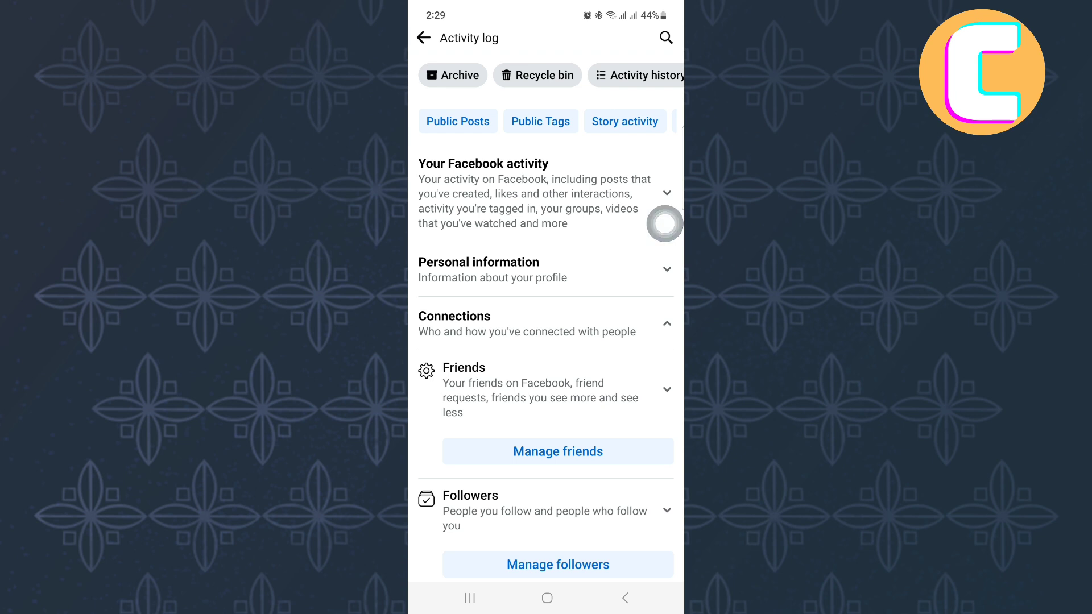
pyautogui.moveTo(667, 263)
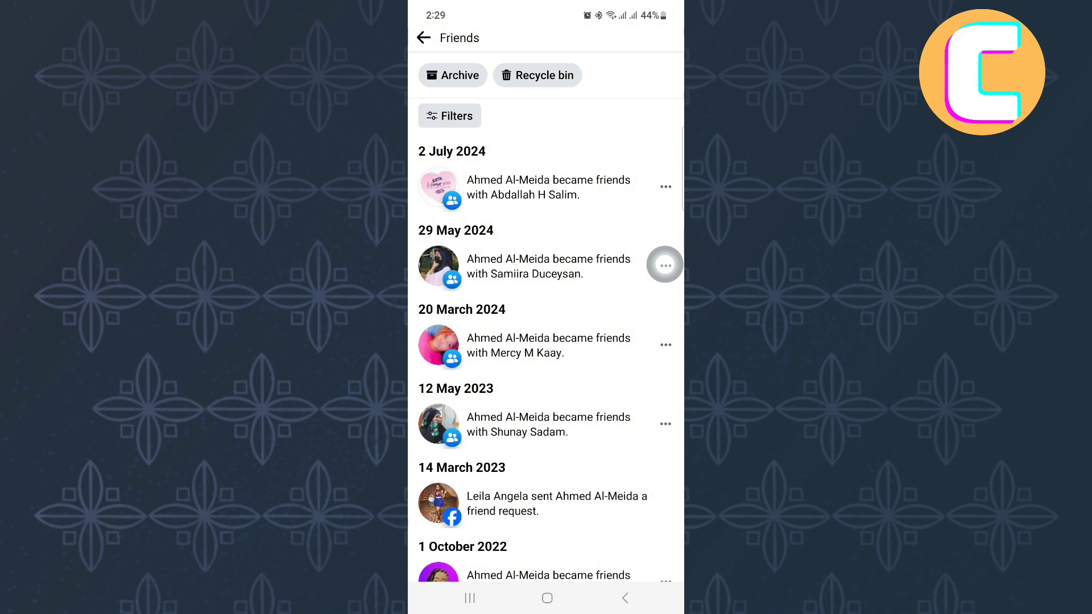
pyautogui.moveTo(662, 430)
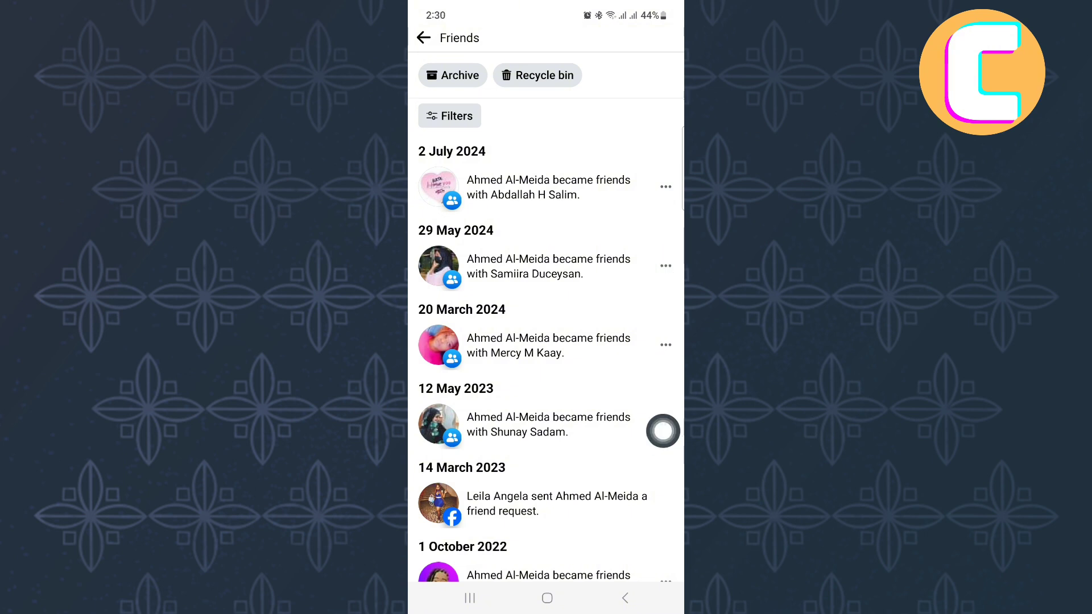
pyautogui.moveTo(612, 310)
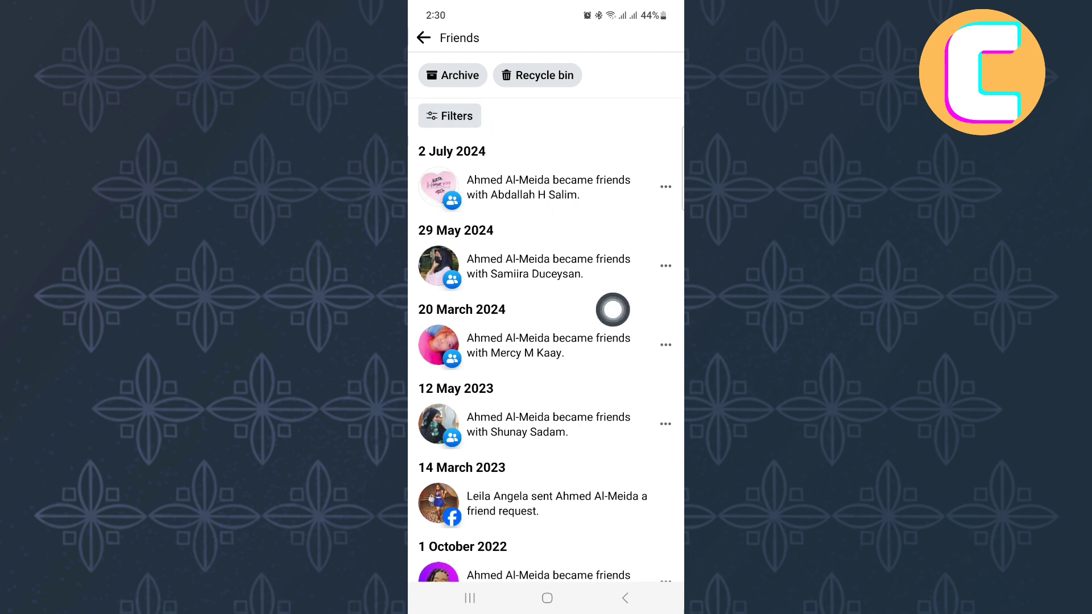
pyautogui.click(449, 116)
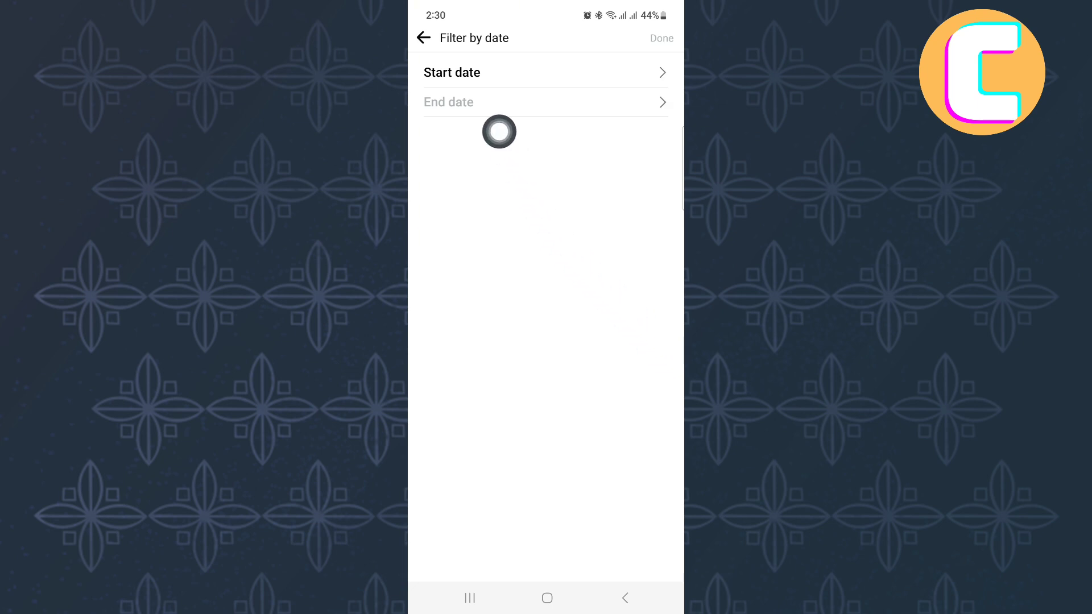
pyautogui.moveTo(592, 132)
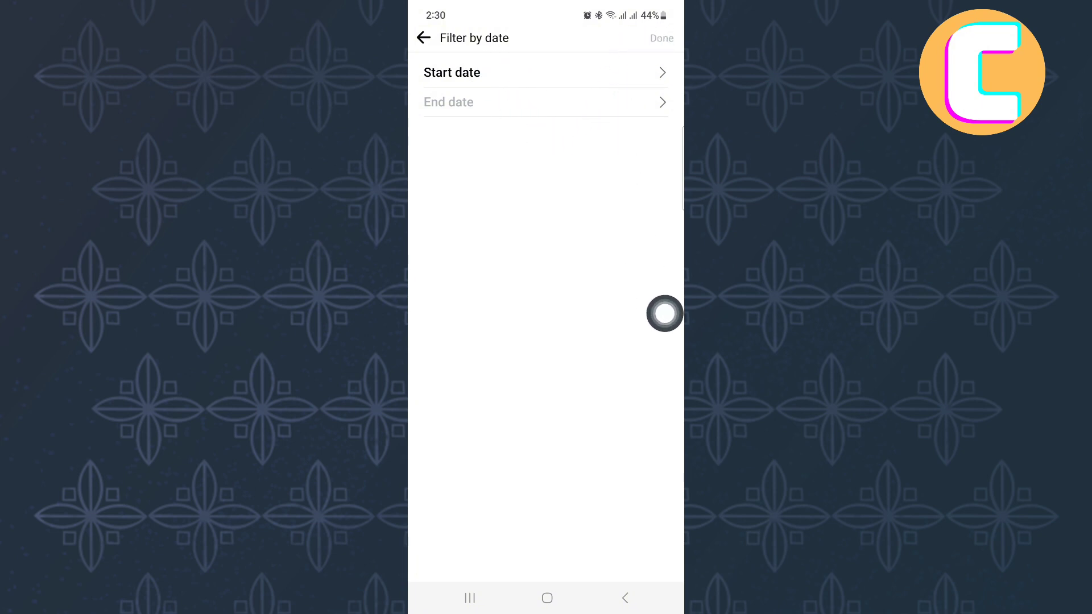
pyautogui.click(423, 38)
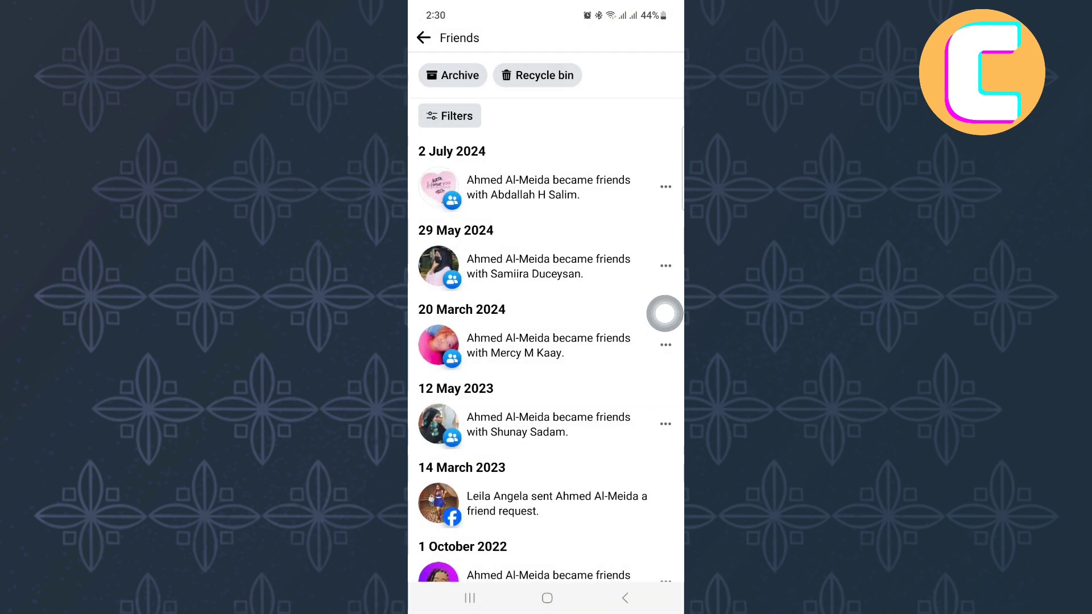